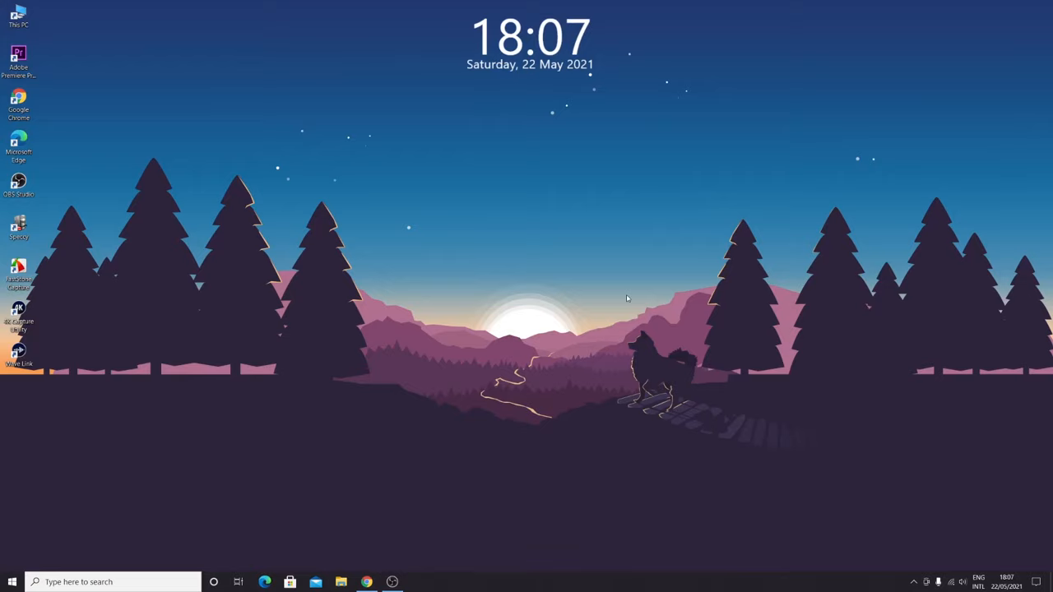
pyautogui.moveTo(512, 98)
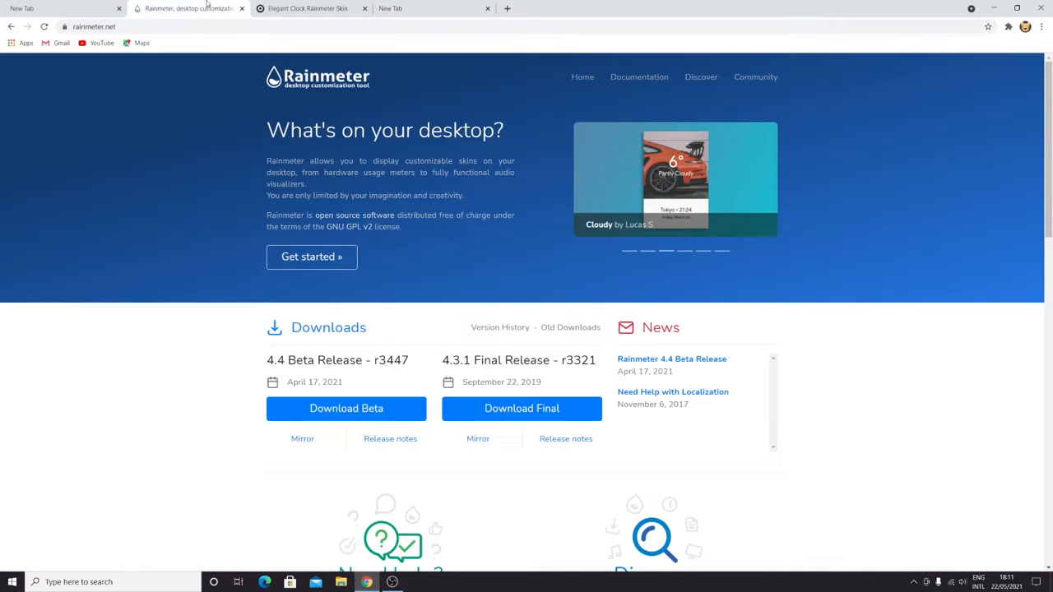
# Download the Rainmeter 4.3.1 final release from rainmeter.net and launch Rainmeter-4.3.1.exe
pyautogui.click(94, 26)
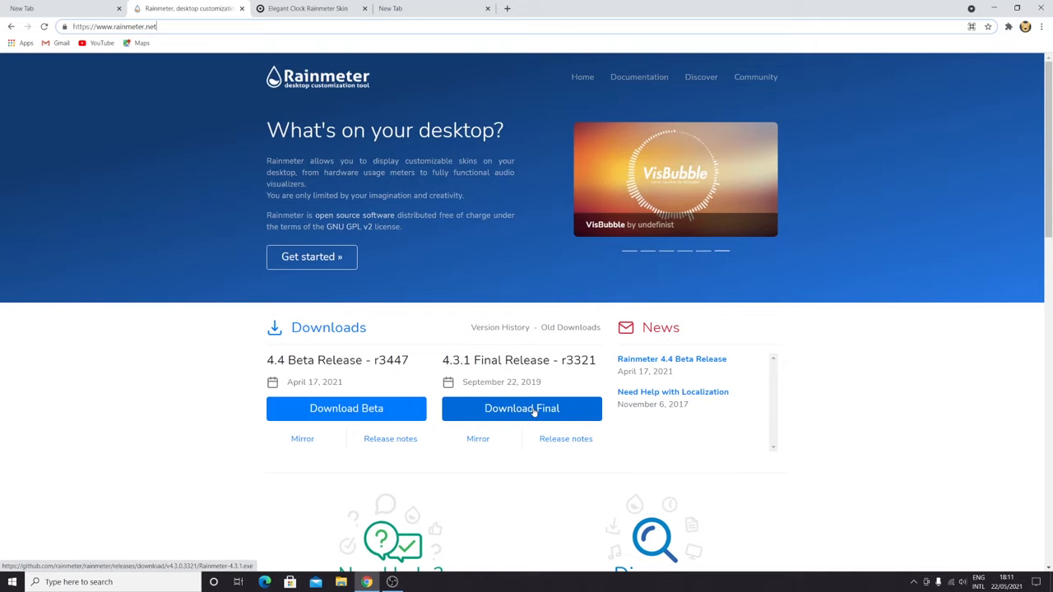
pyautogui.click(521, 408)
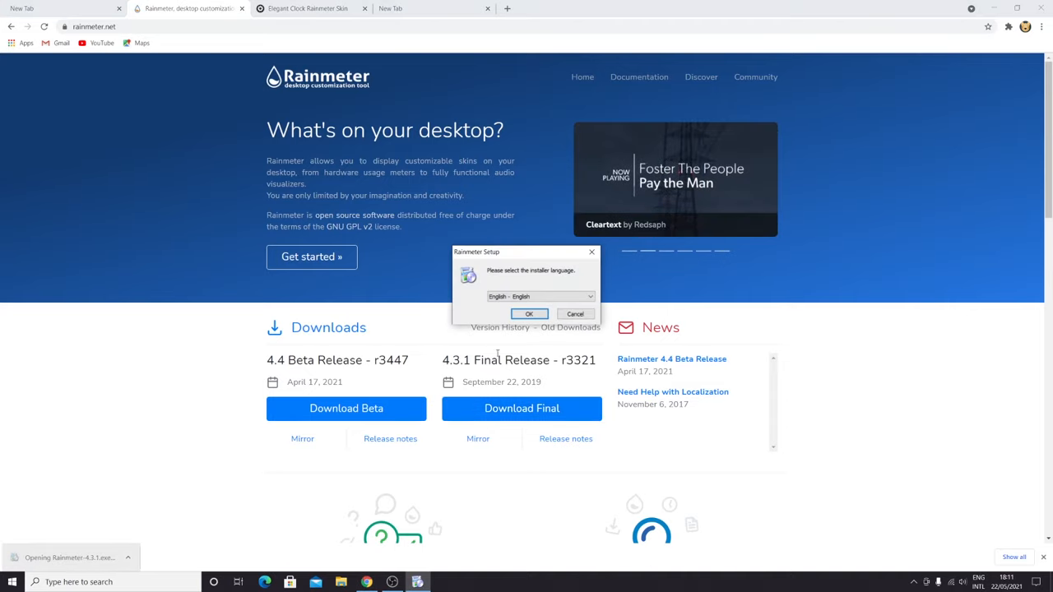
# Install Rainmeter in English with Standard installation and finish with Run Rainmeter checked
pyautogui.click(528, 313)
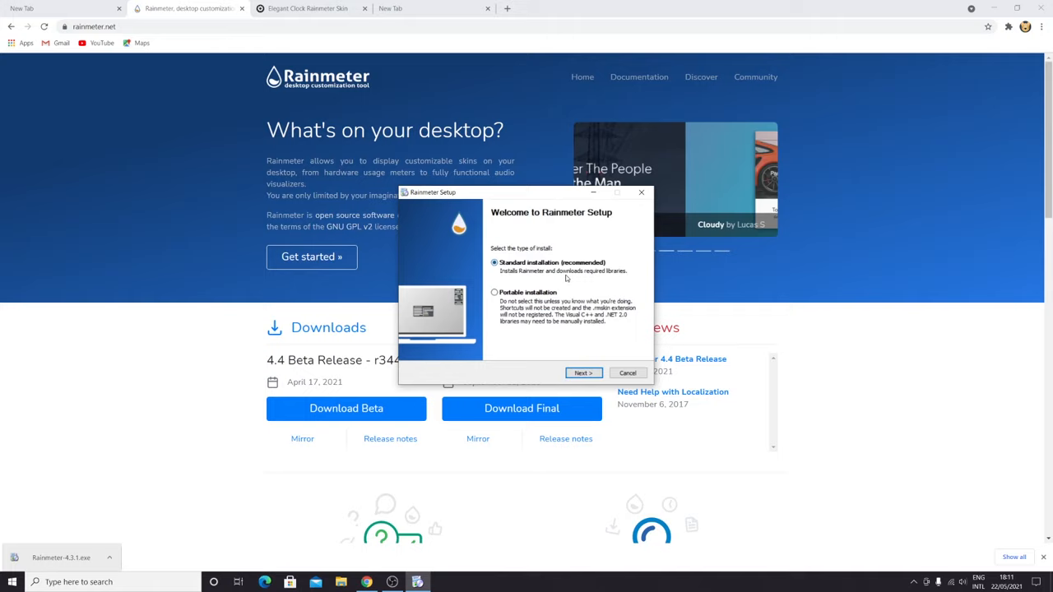
pyautogui.click(582, 372)
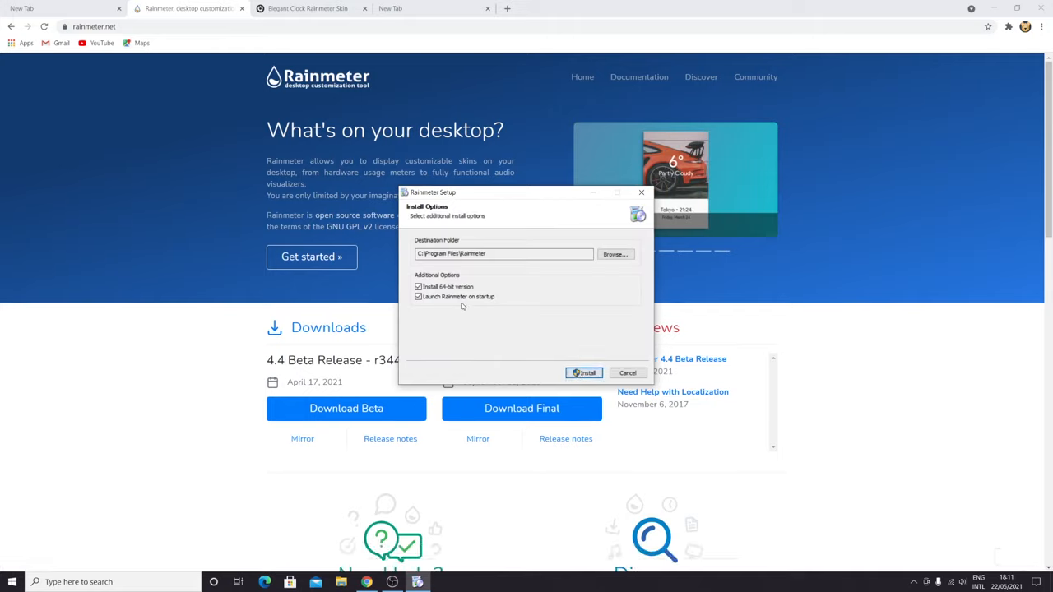
pyautogui.click(584, 373)
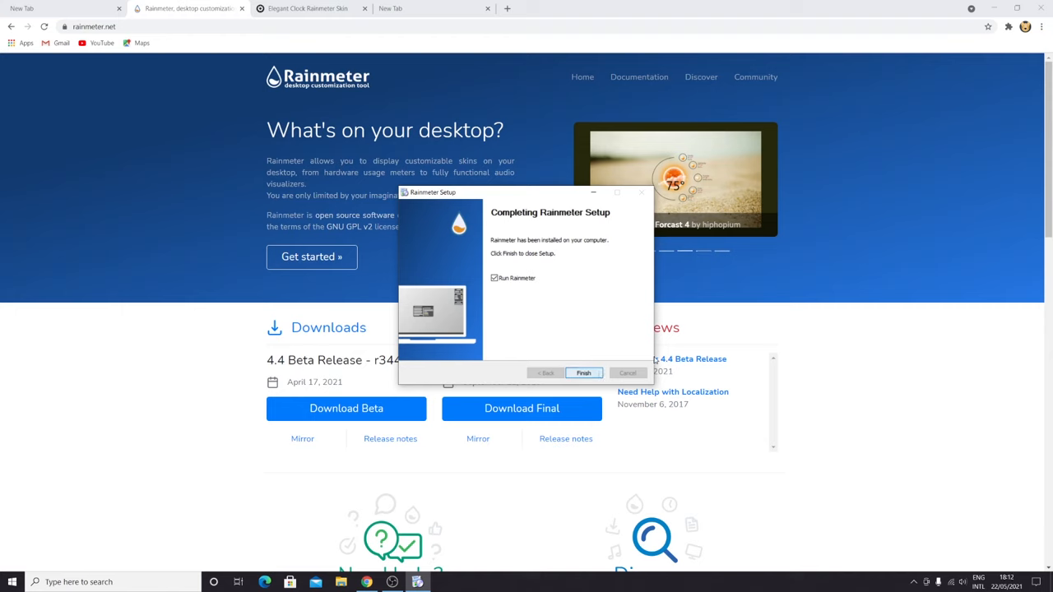
pyautogui.click(582, 373)
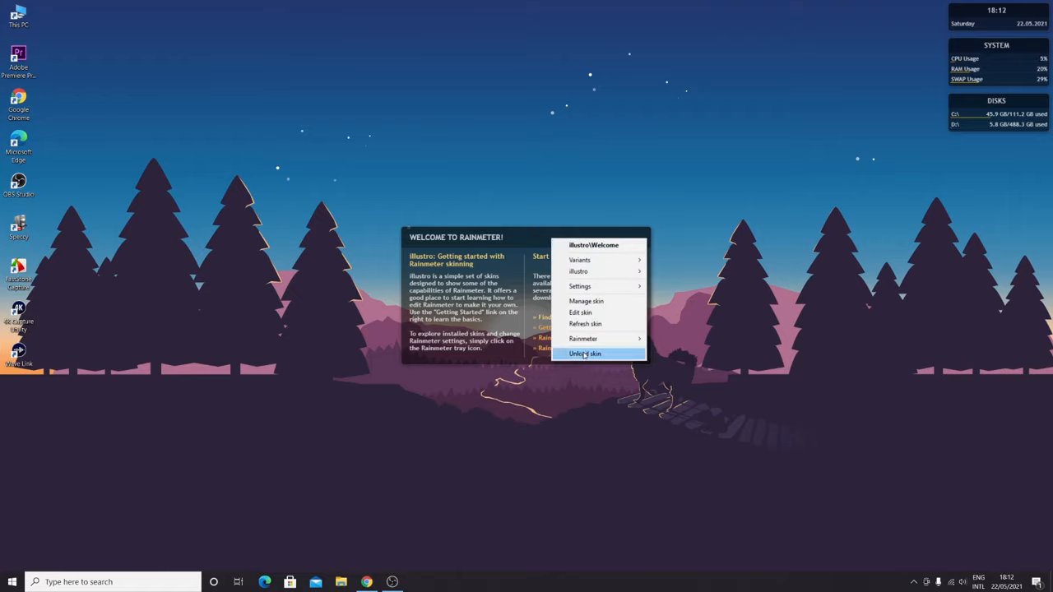
# Unload the illustro Welcome skin from the desktop
pyautogui.click(584, 354)
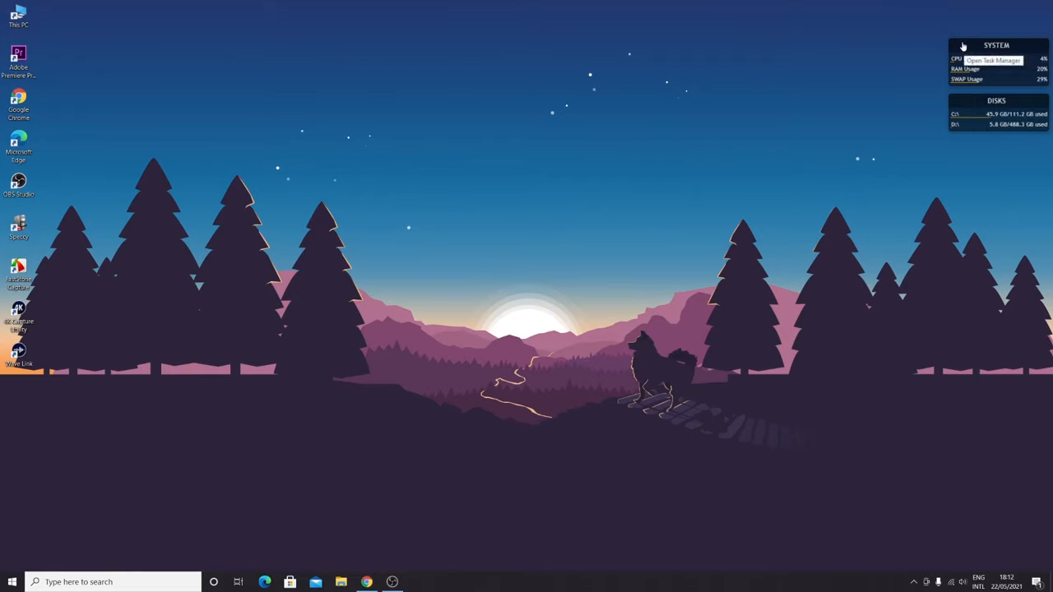
pyautogui.moveTo(970, 104)
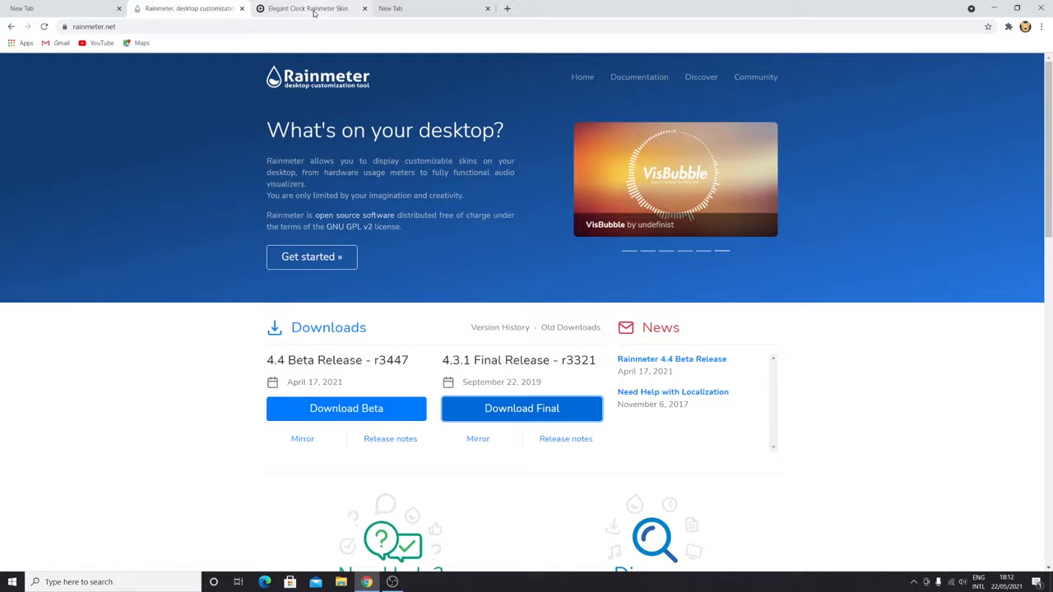
# Download the elegant-clock.rmskin file from the VisualSkins Elegant Clock page
pyautogui.click(307, 8)
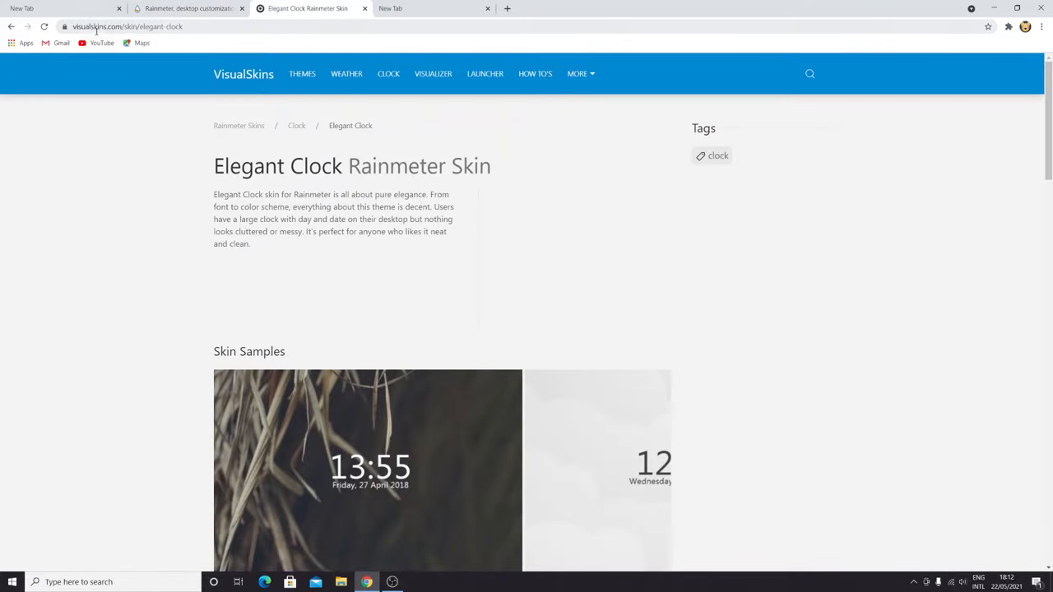
pyautogui.click(128, 27)
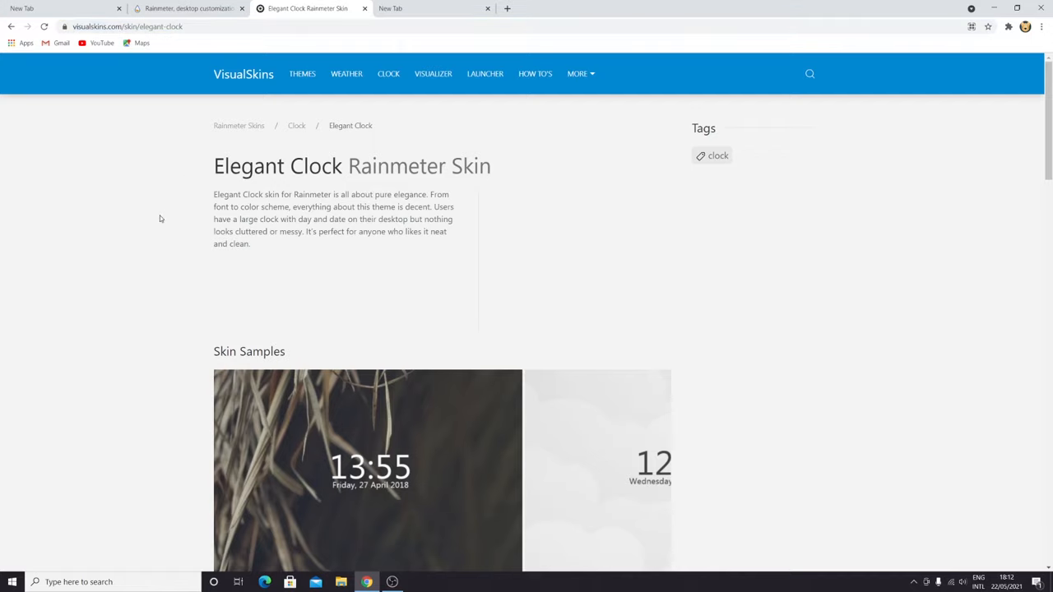
pyautogui.scroll(-3)
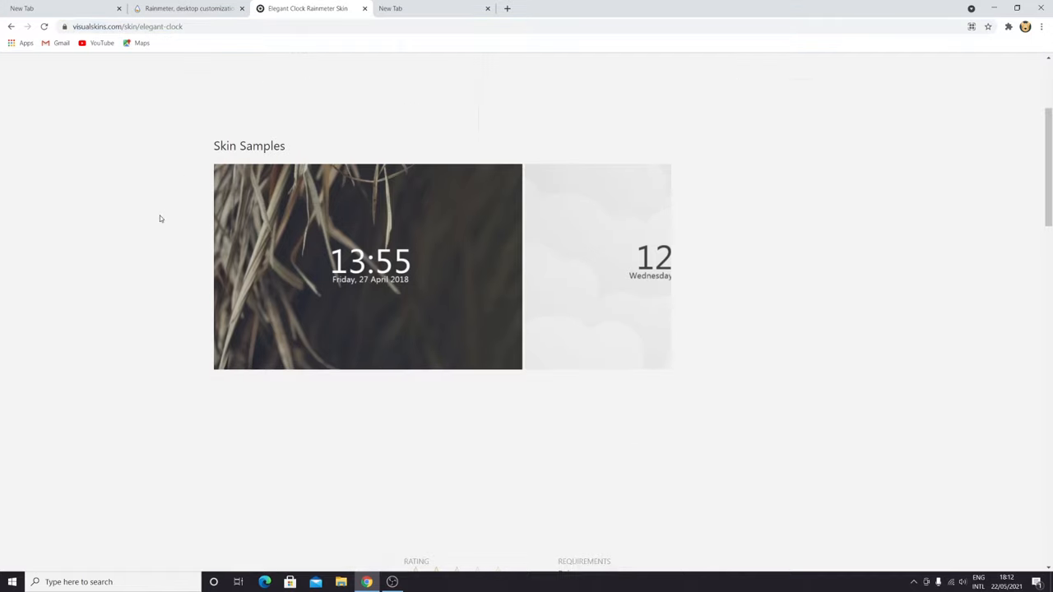
pyautogui.scroll(-3)
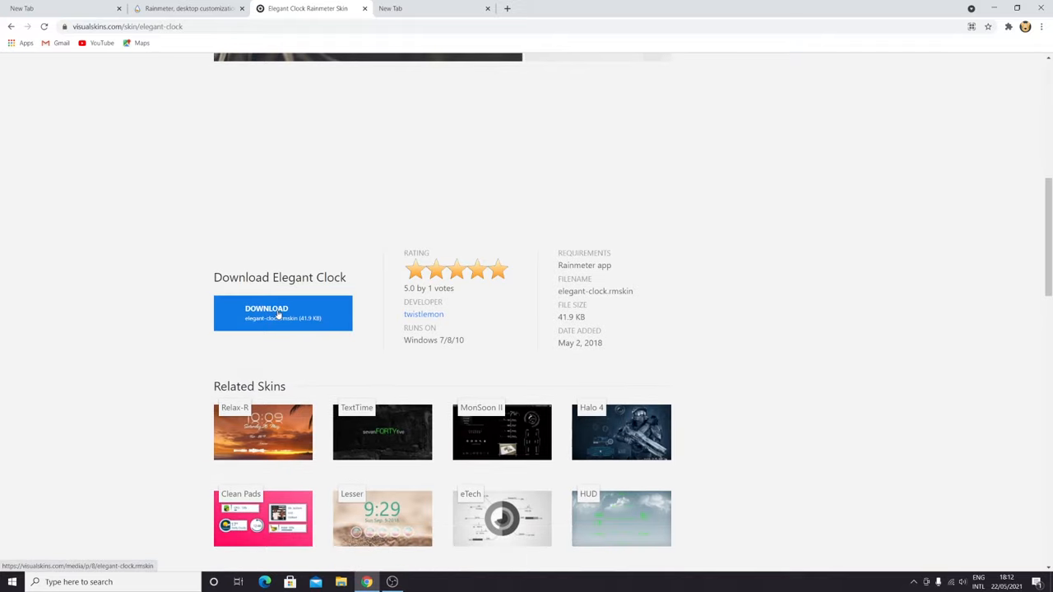
pyautogui.moveTo(172, 283)
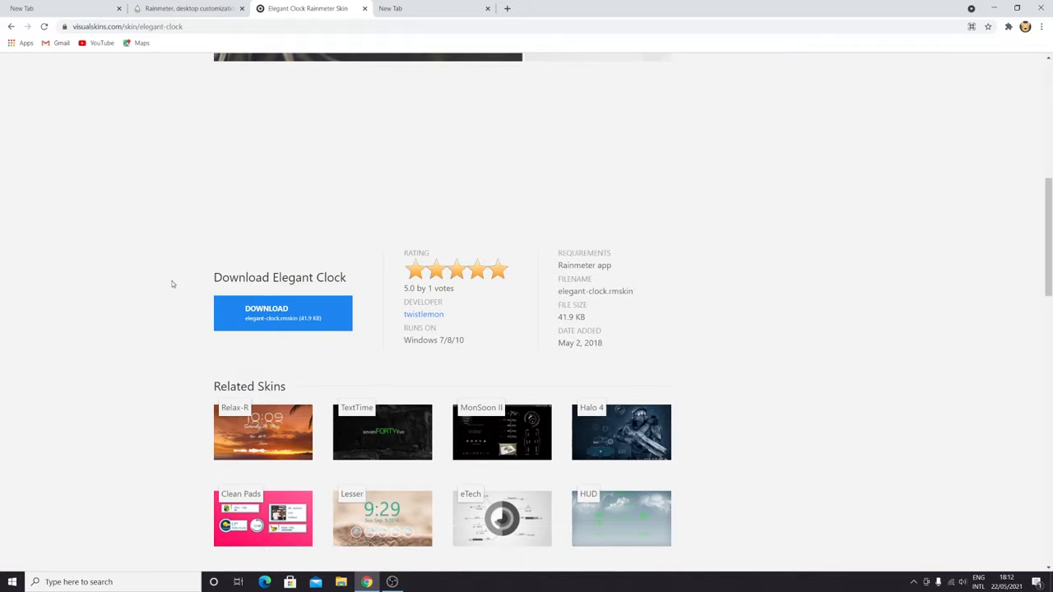
pyautogui.scroll(-3)
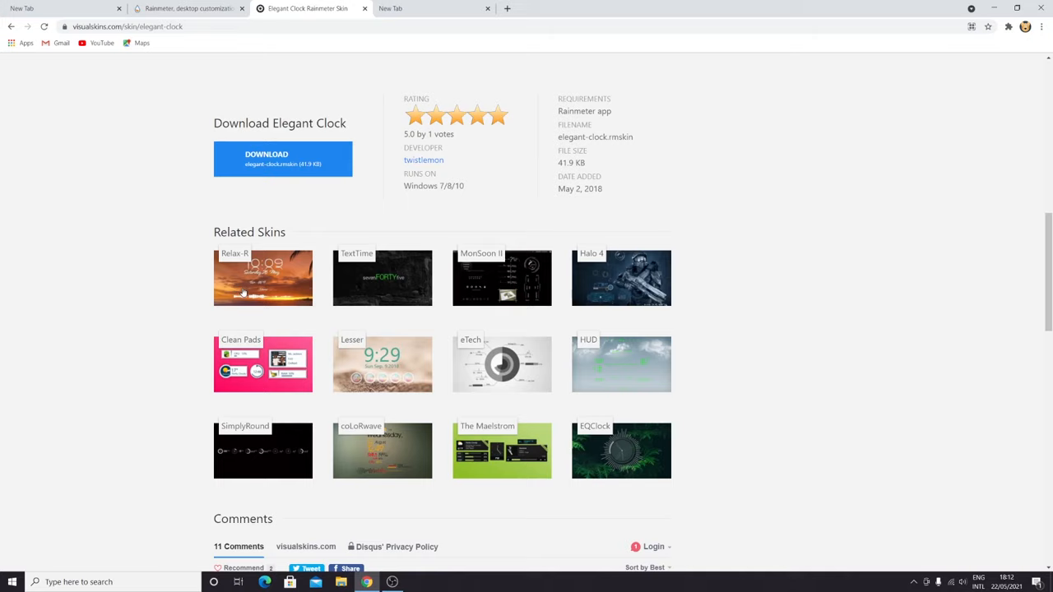
pyautogui.moveTo(611, 372)
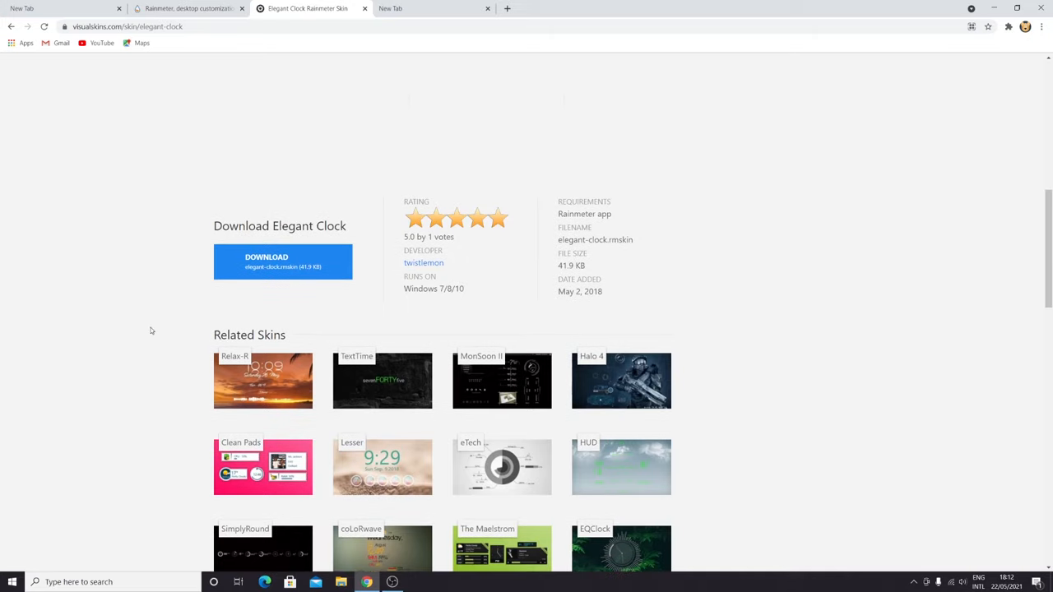
pyautogui.click(283, 261)
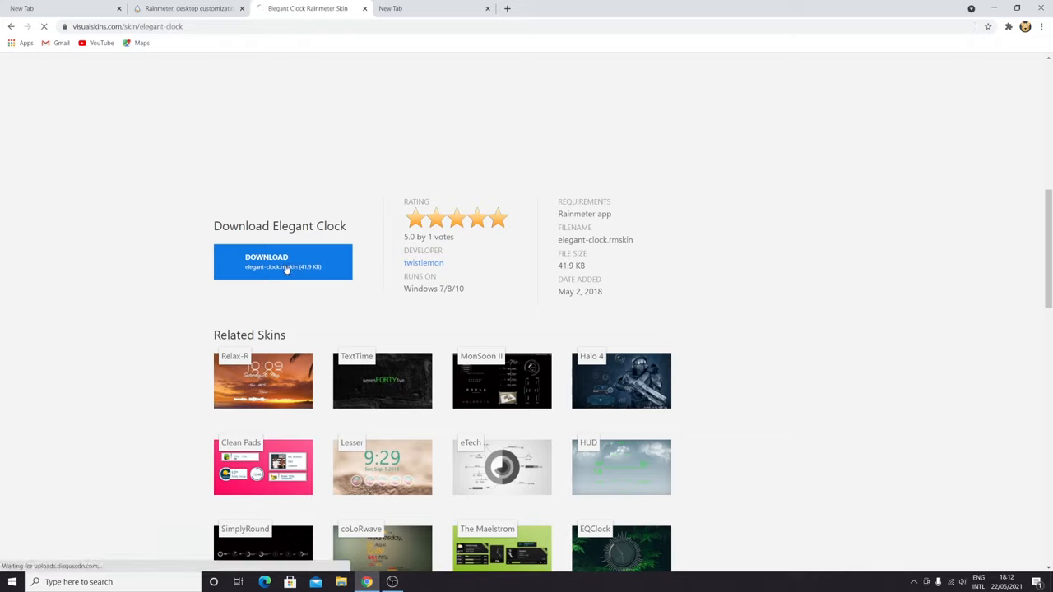
pyautogui.click(282, 262)
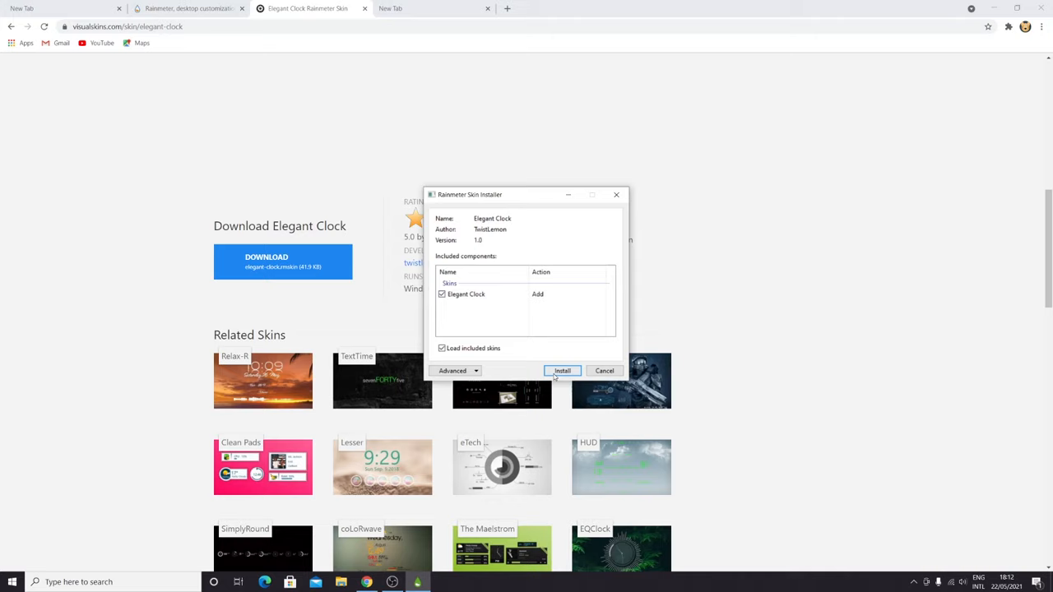
# Install the Elegant Clock skin and reveal the hidden taskbar tray icons
pyautogui.click(561, 370)
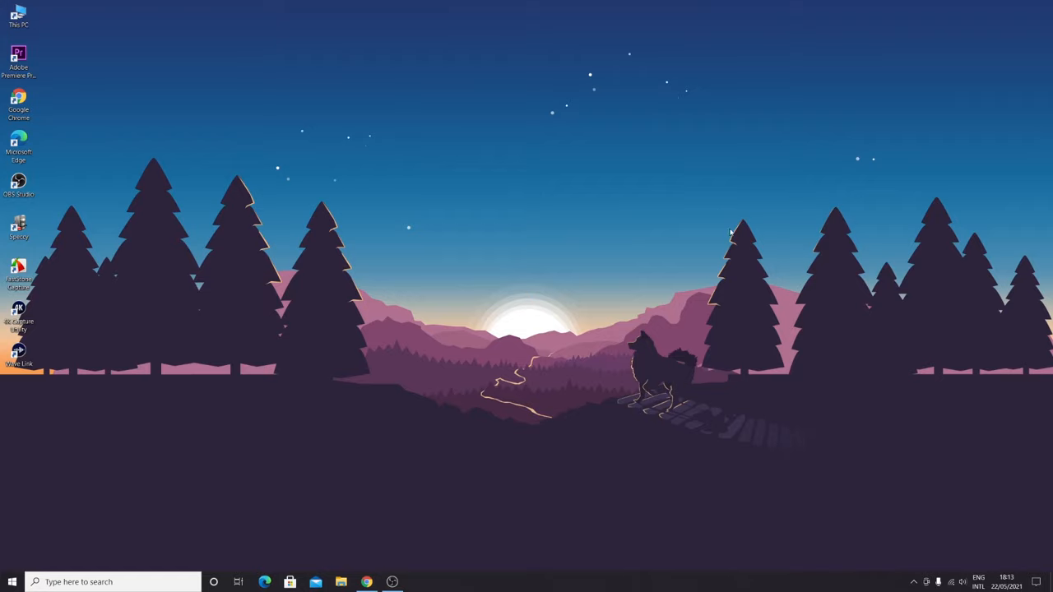
pyautogui.click(913, 582)
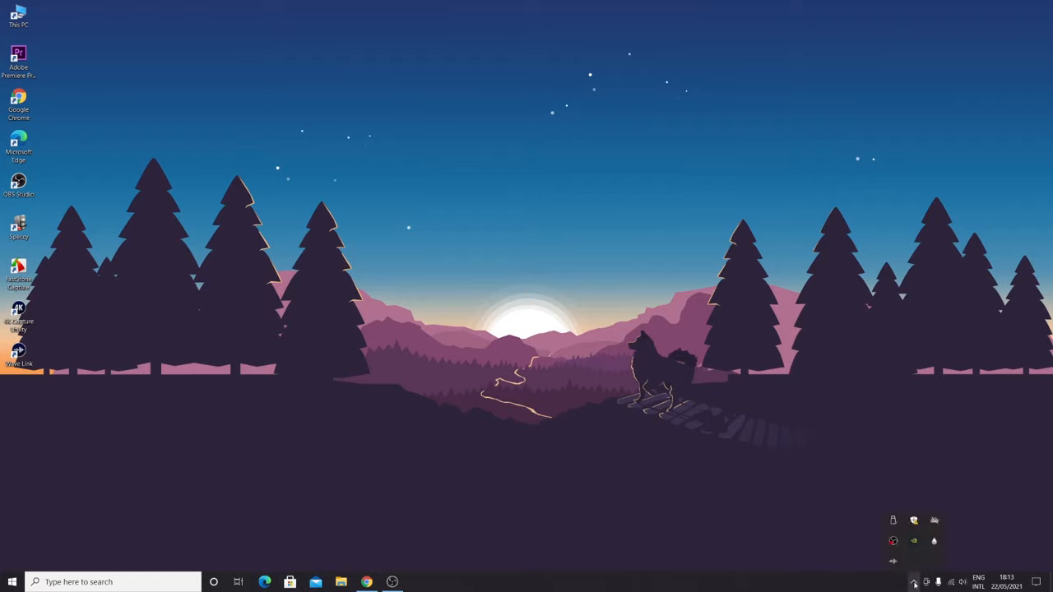
pyautogui.moveTo(933, 541)
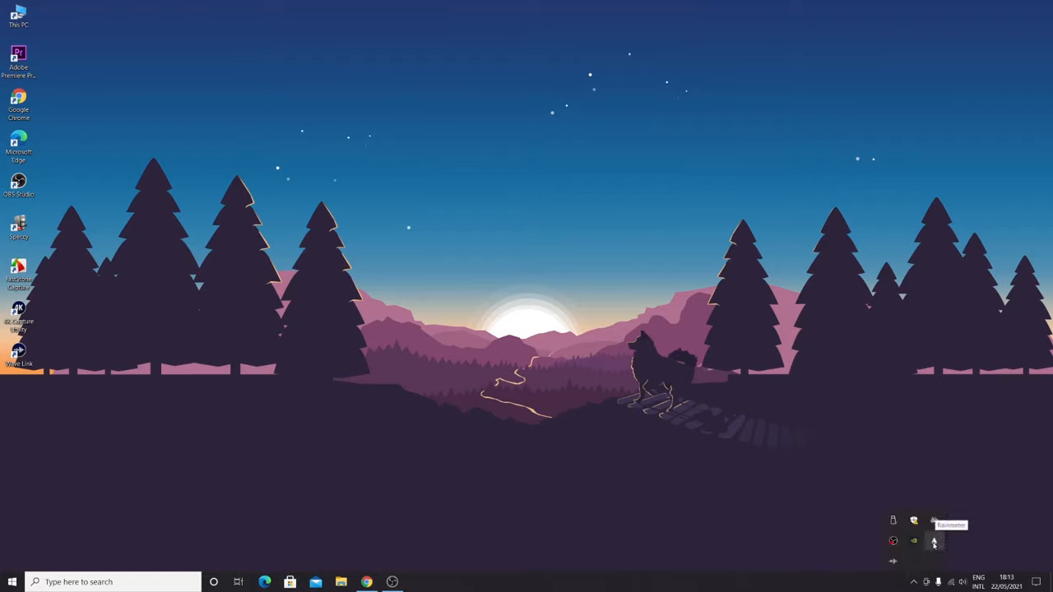
# Search the Start menu for rainmeter, then open Manage Rainmeter from its tray icon
pyautogui.click(11, 582)
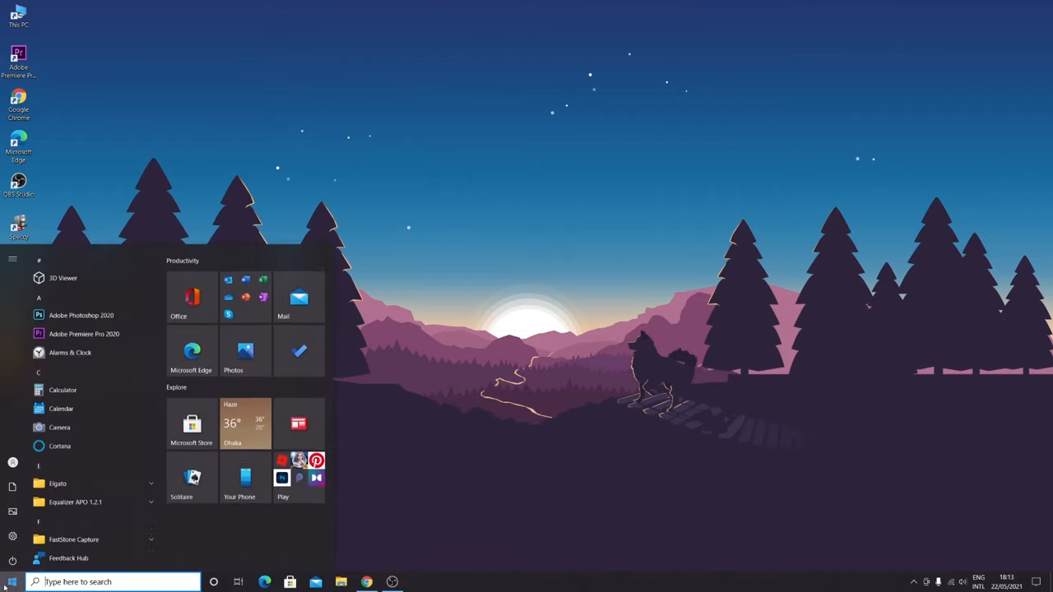
pyautogui.write('rainmeter')
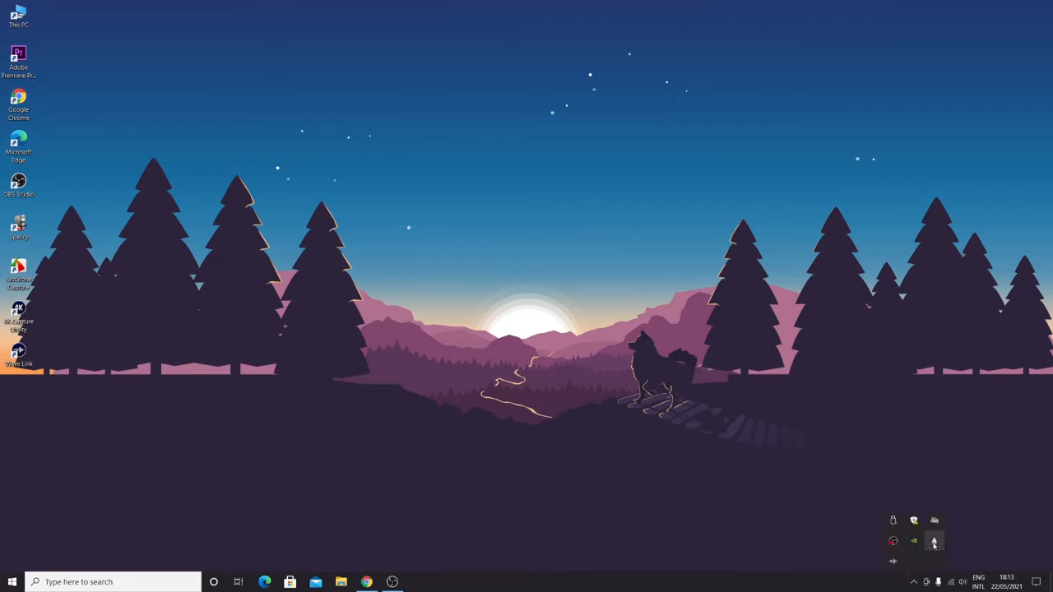
pyautogui.click(933, 540)
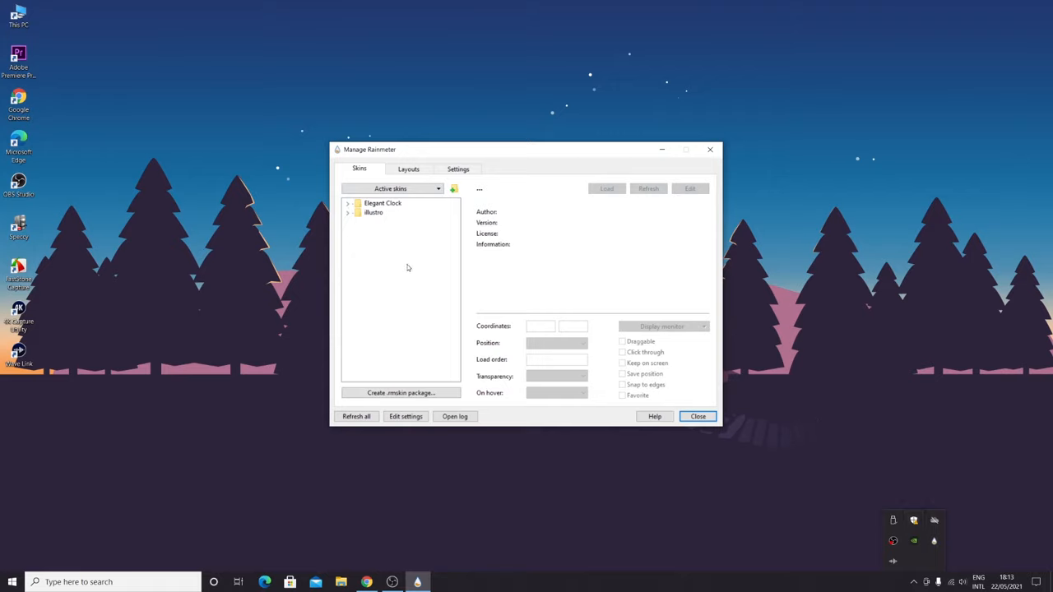
pyautogui.moveTo(384, 206)
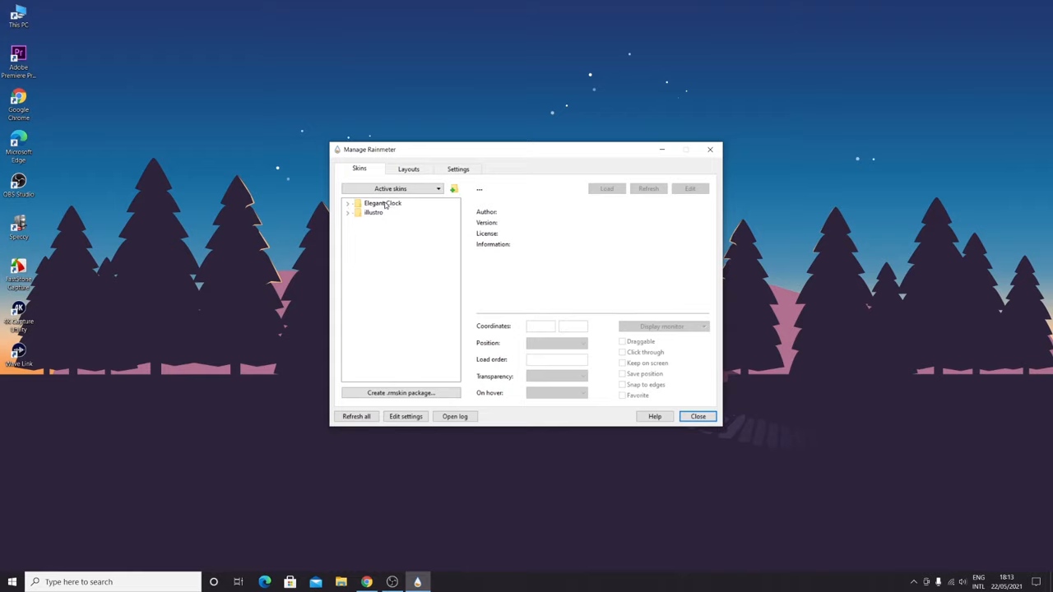
# Expand the Elegant Clock folder and load its DarkClock.ini variant
pyautogui.click(348, 203)
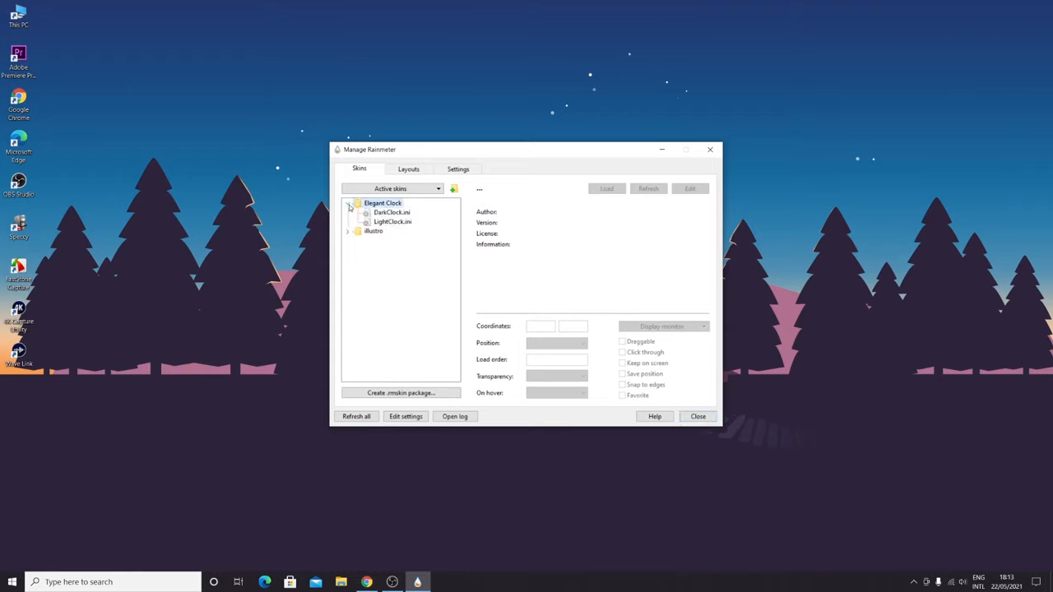
pyautogui.click(349, 203)
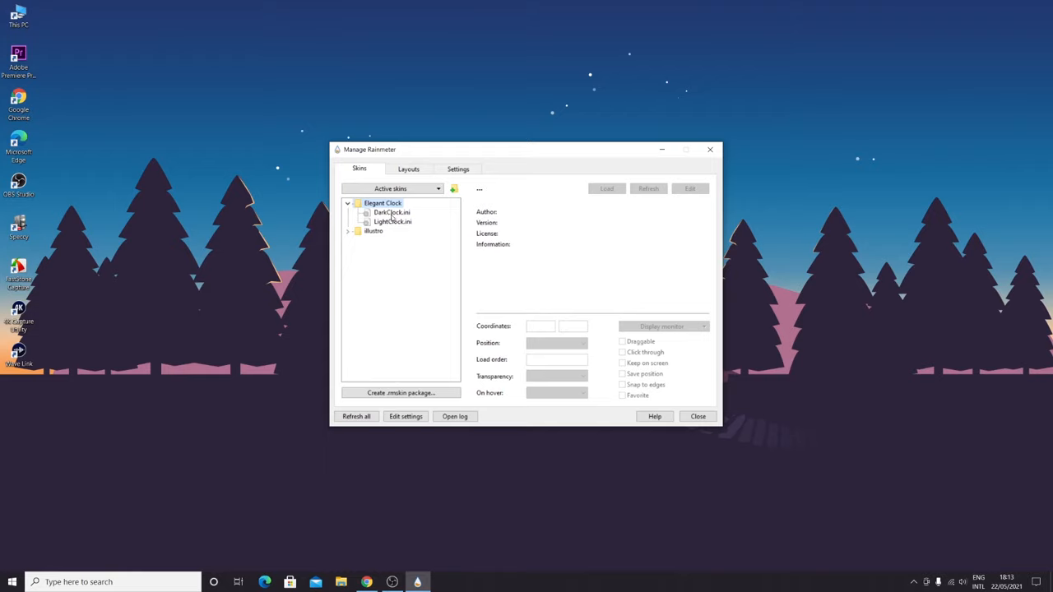
pyautogui.click(391, 213)
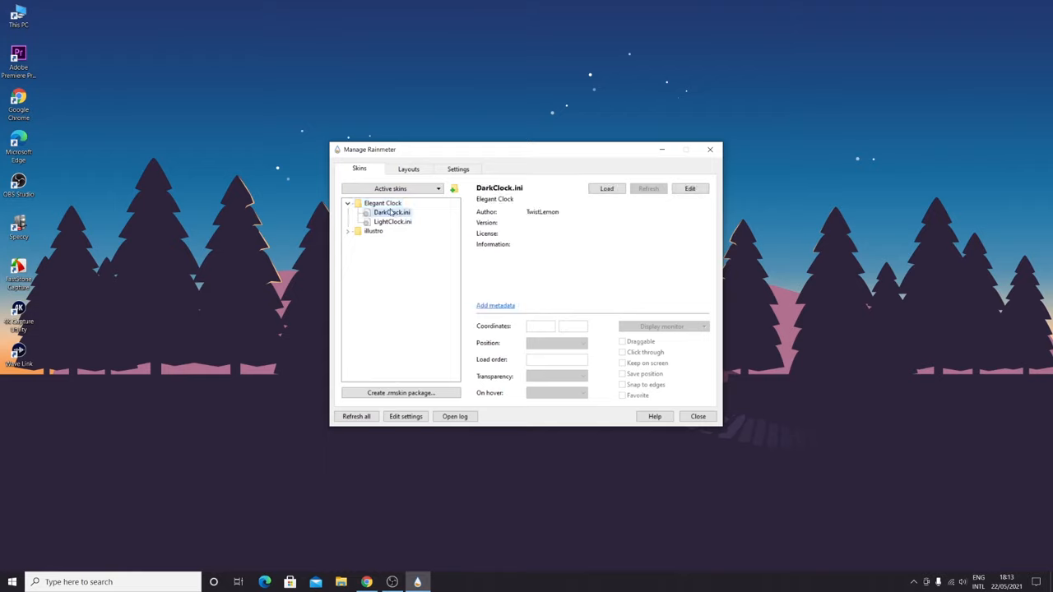
pyautogui.moveTo(617, 200)
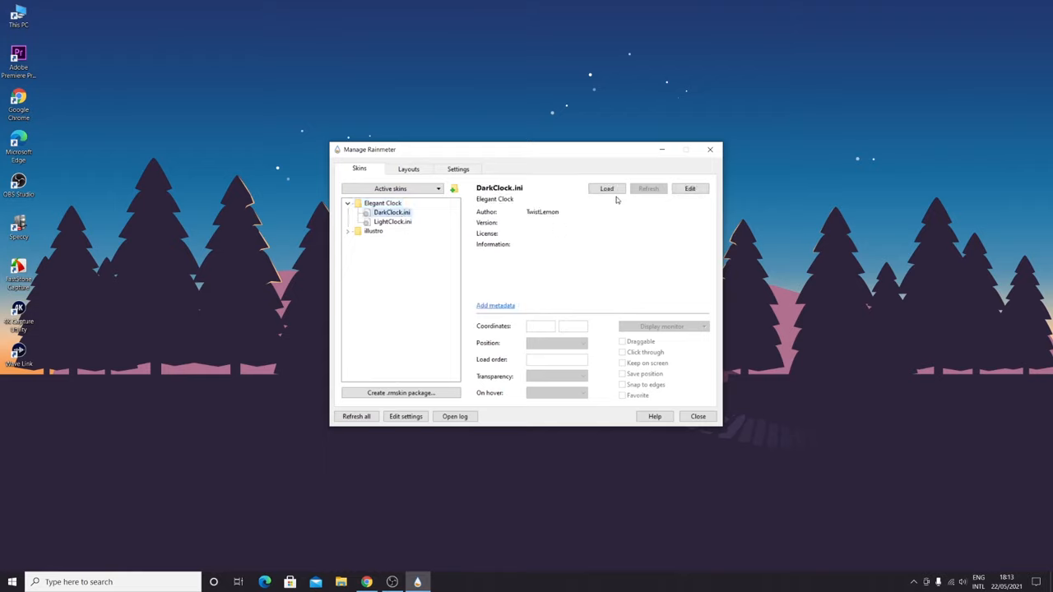
pyautogui.click(606, 188)
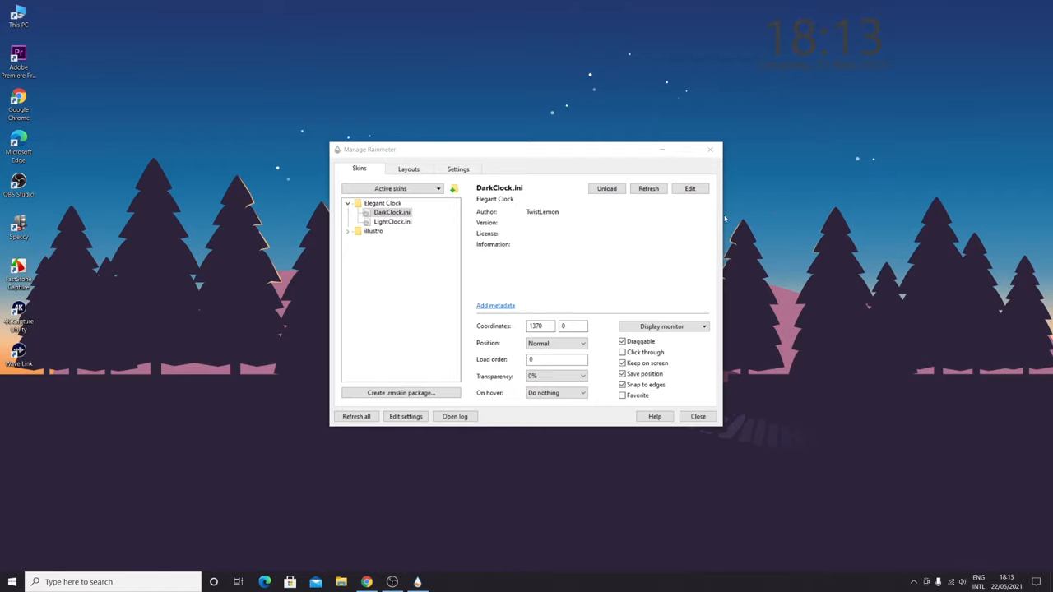
# Load LightClock.ini, close the manager, and drag the clock to the desktop centre
pyautogui.click(392, 221)
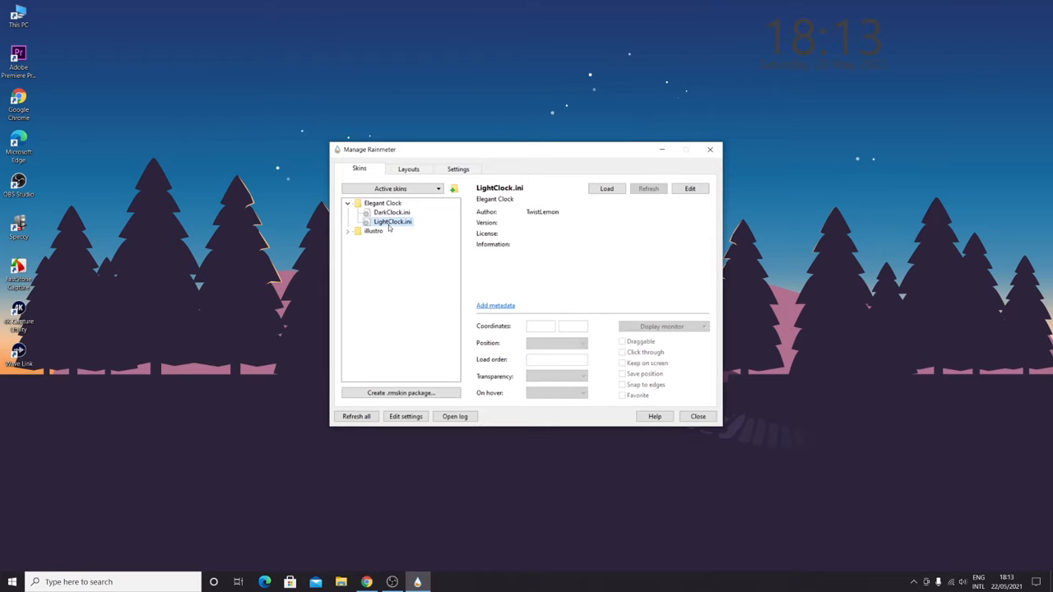
pyautogui.click(606, 188)
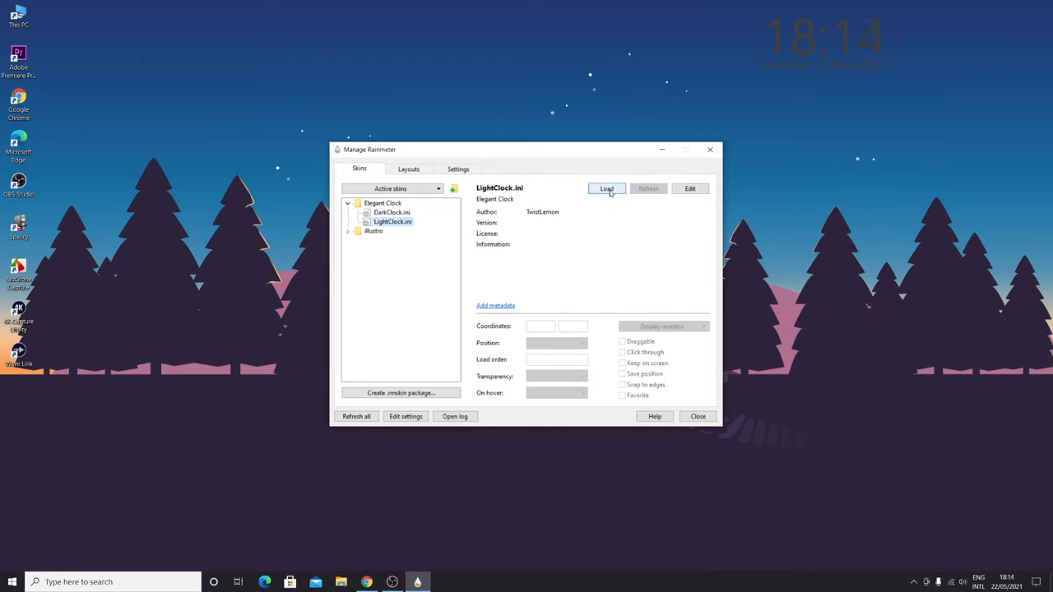
pyautogui.click(606, 189)
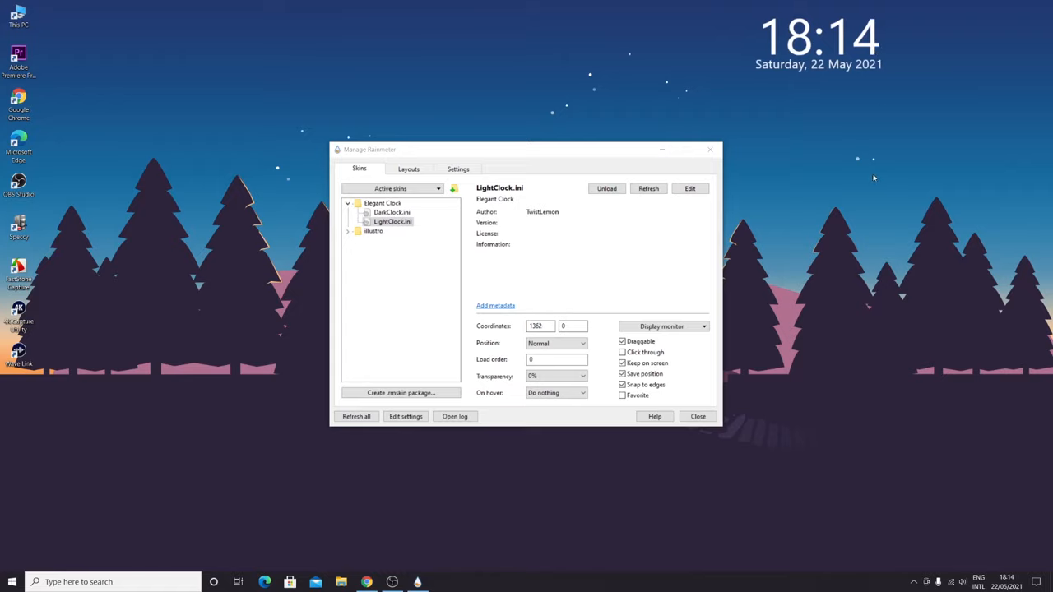
pyautogui.moveTo(712, 421)
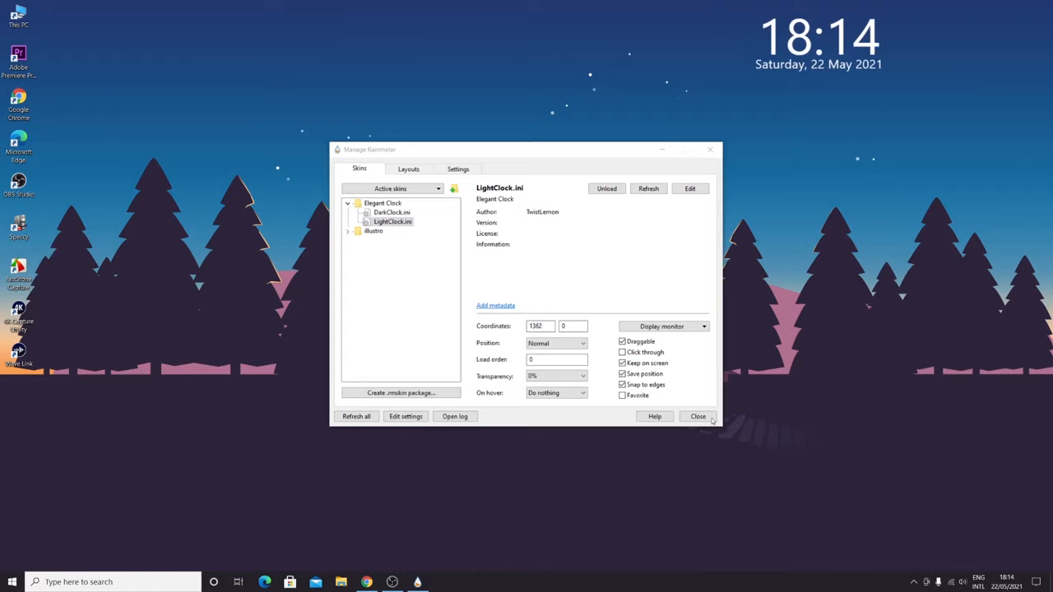
pyautogui.click(698, 416)
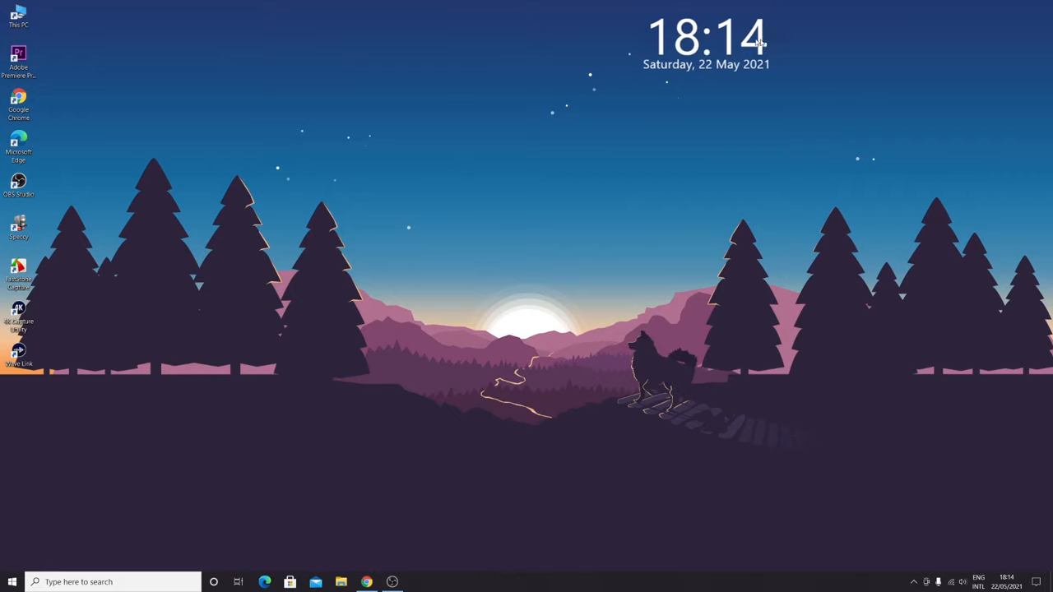
pyautogui.moveTo(705, 37); pyautogui.dragTo(531, 239)
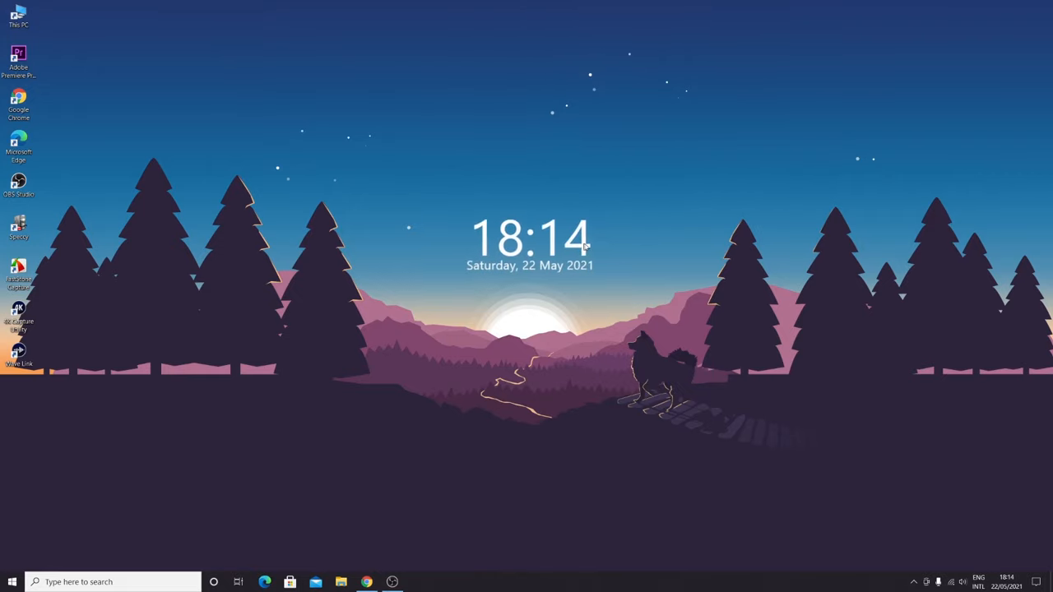